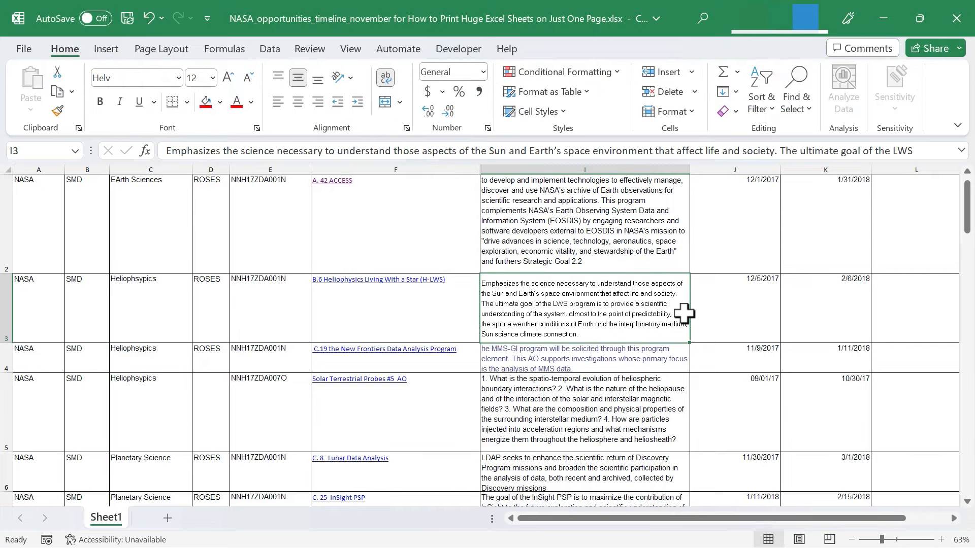
# Preview the NASA sheet's printout from the File screen, paging through its several printed pages, and return to the worksheet
pyautogui.scroll(-3)
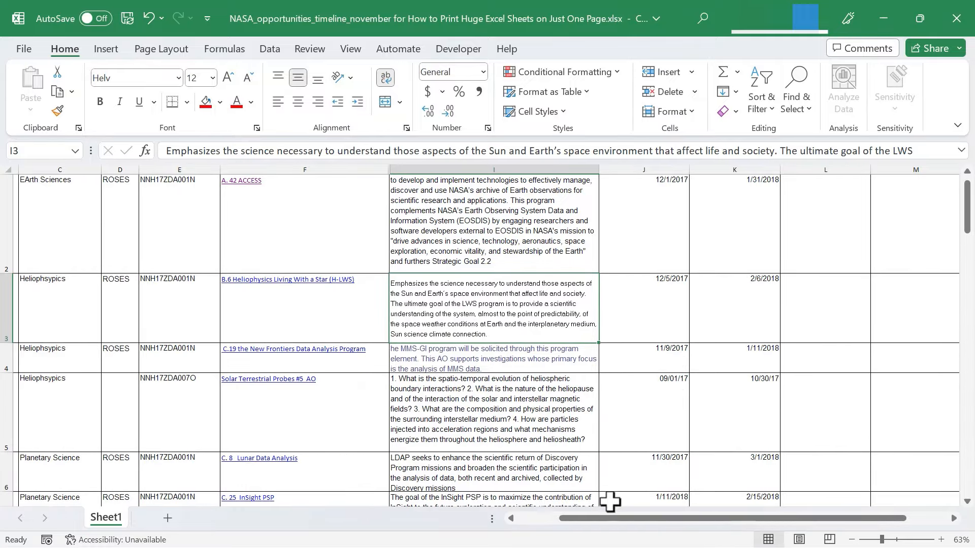
pyautogui.hscroll(-3)
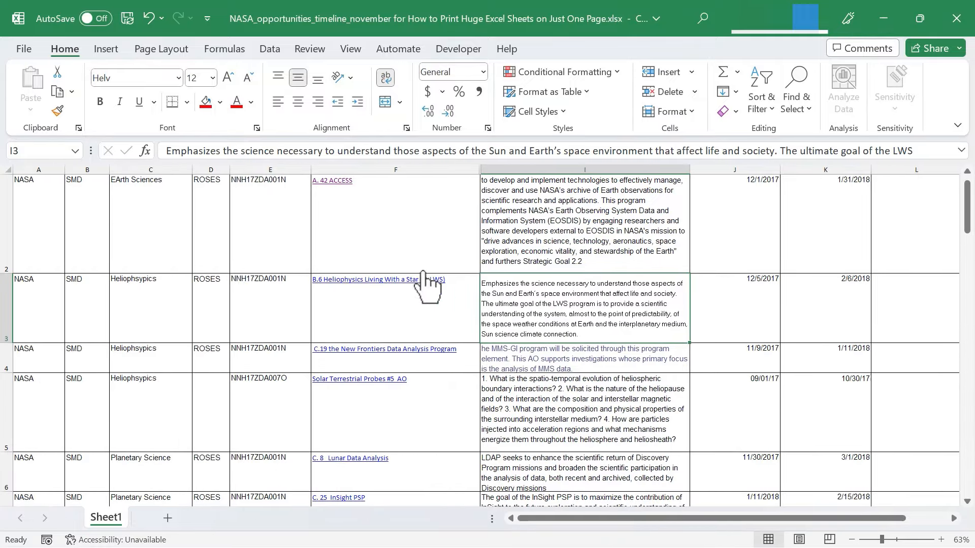
pyautogui.scroll(-3)
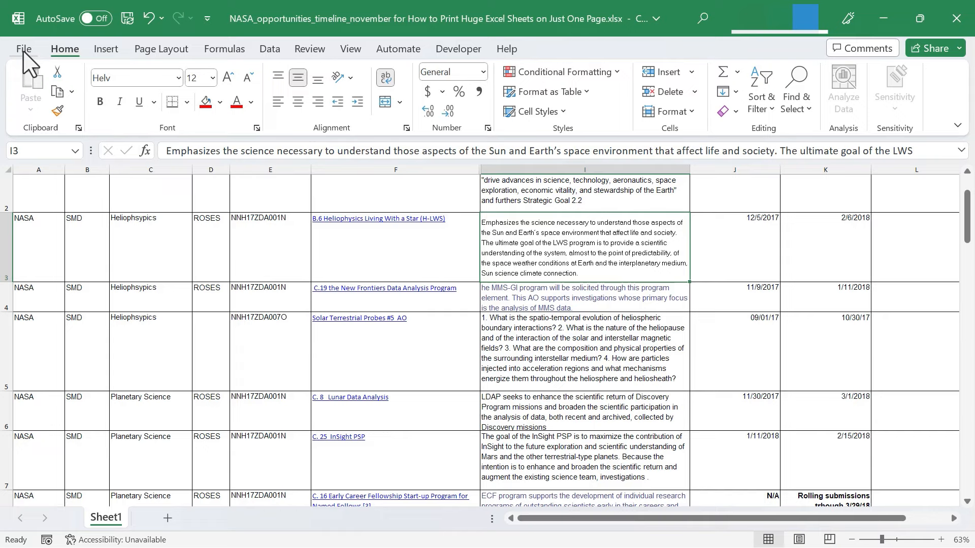
pyautogui.click(24, 49)
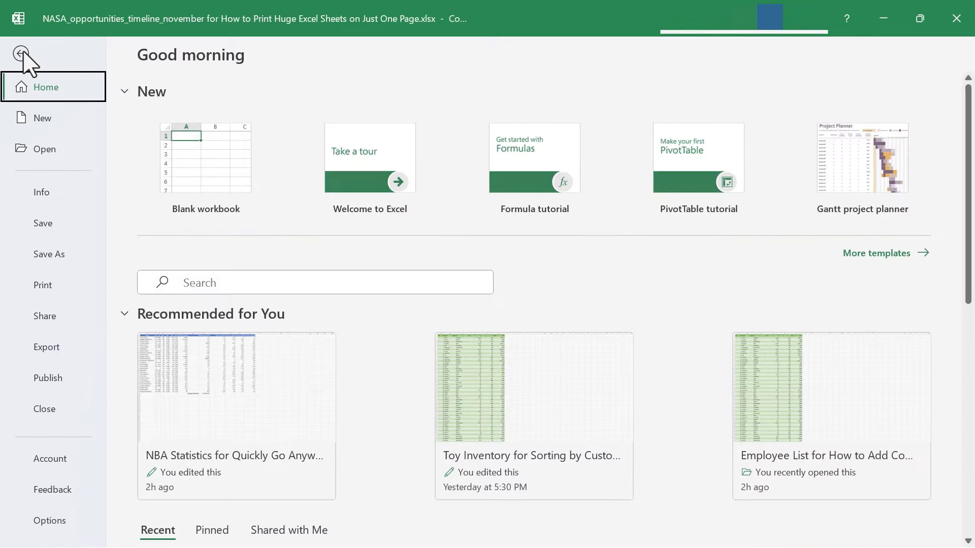
pyautogui.moveTo(50, 294)
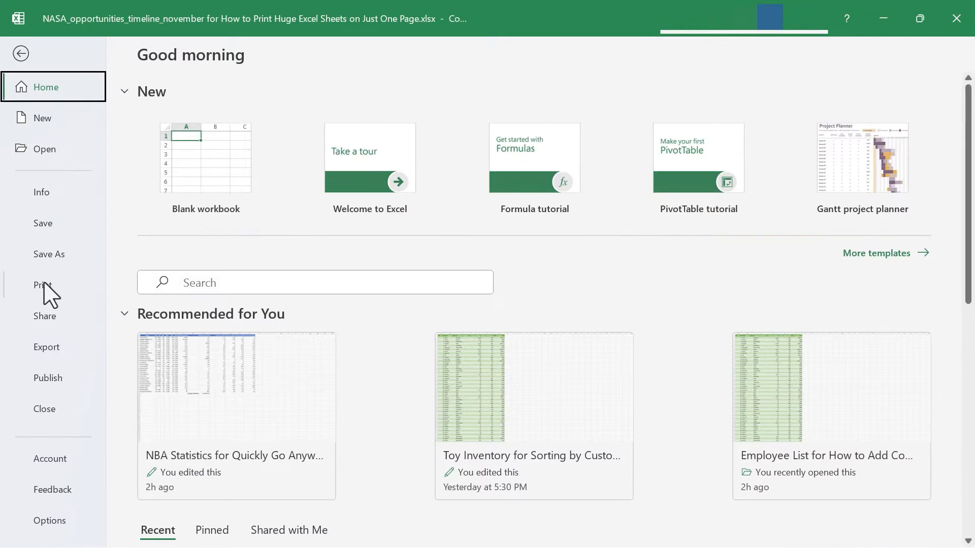
pyautogui.click(43, 285)
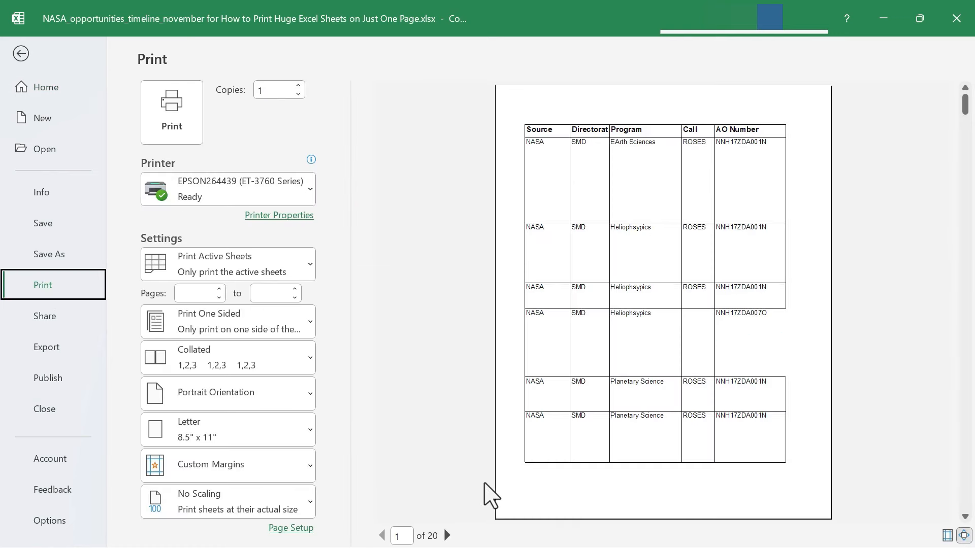
pyautogui.click(446, 535)
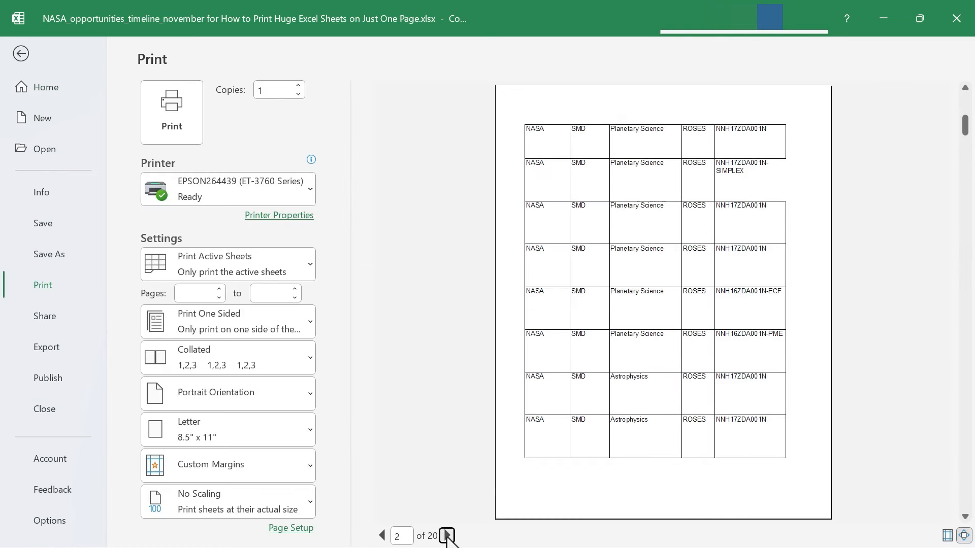
pyautogui.click(447, 536)
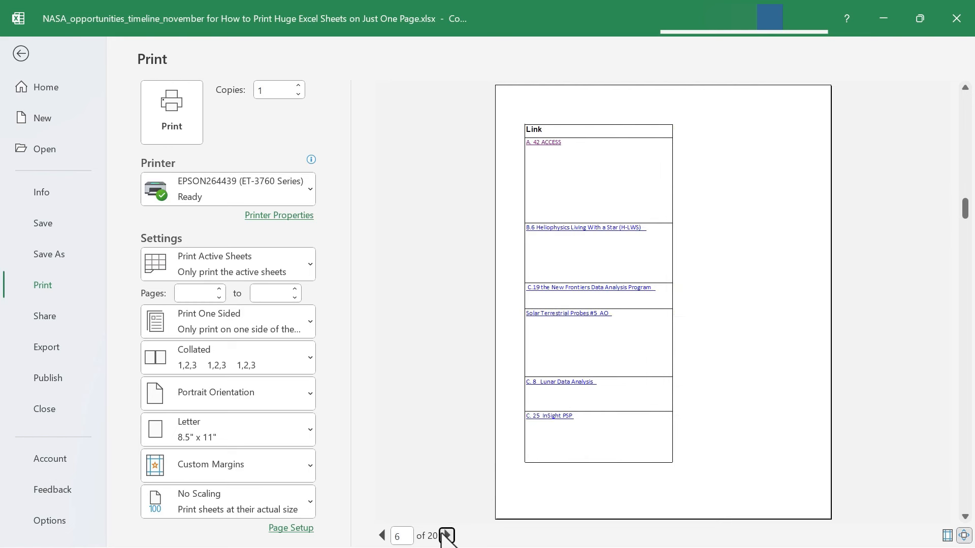
pyautogui.moveTo(560, 303)
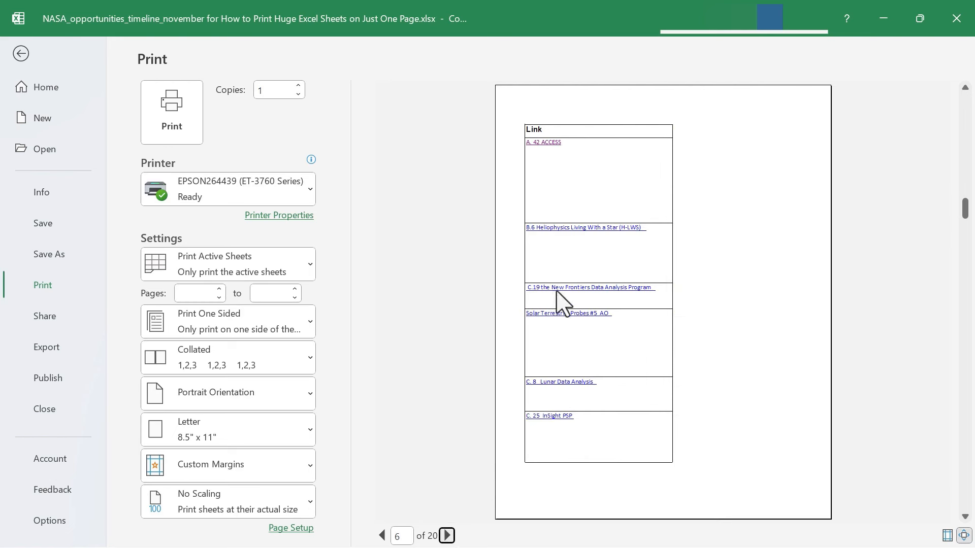
pyautogui.moveTo(477, 452)
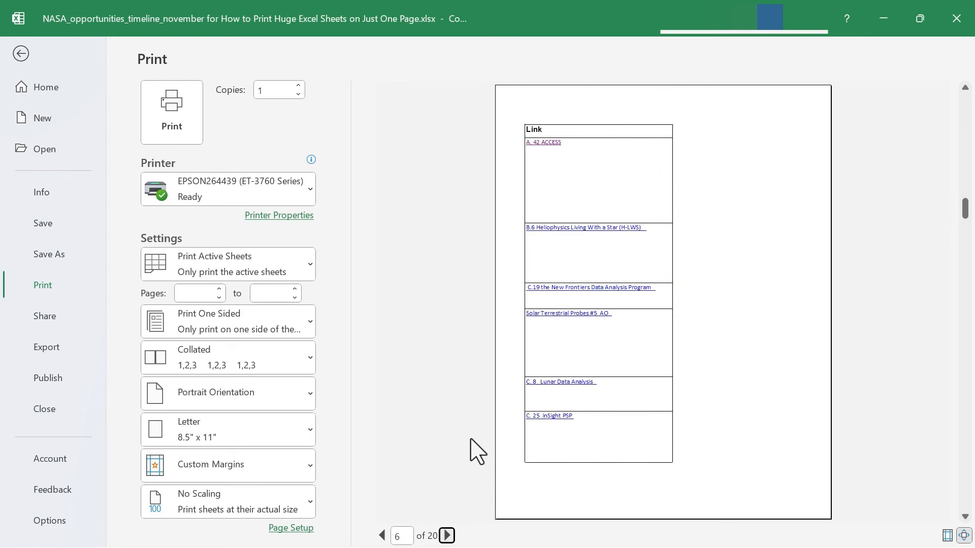
pyautogui.click(21, 54)
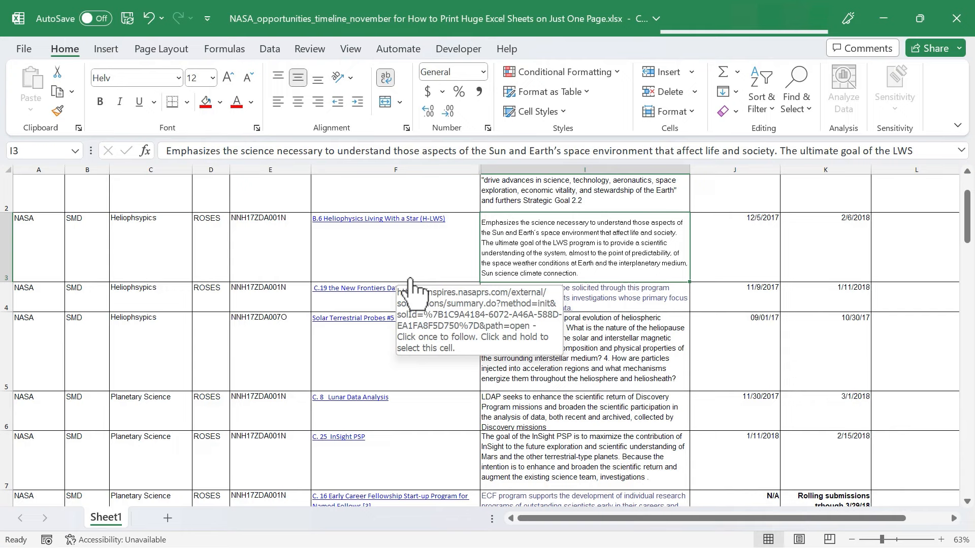
pyautogui.moveTo(304, 101)
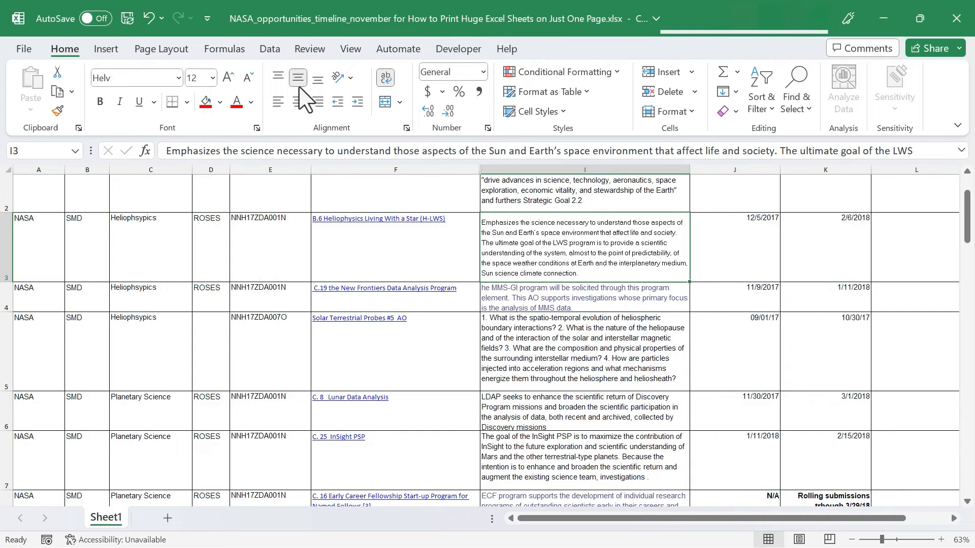
# Show the Page Layout ribbon with its print scaling settings
pyautogui.click(161, 49)
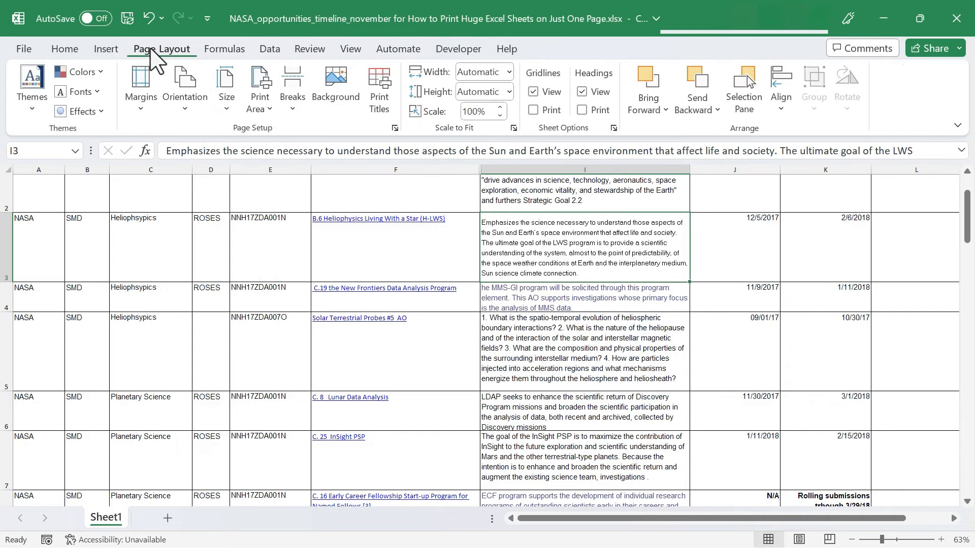
pyautogui.moveTo(445, 118)
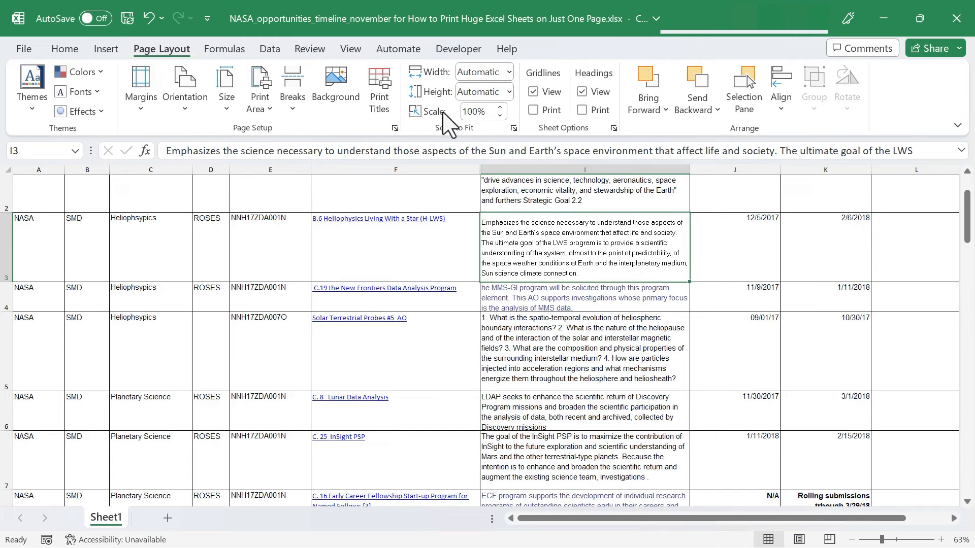
pyautogui.moveTo(526, 143)
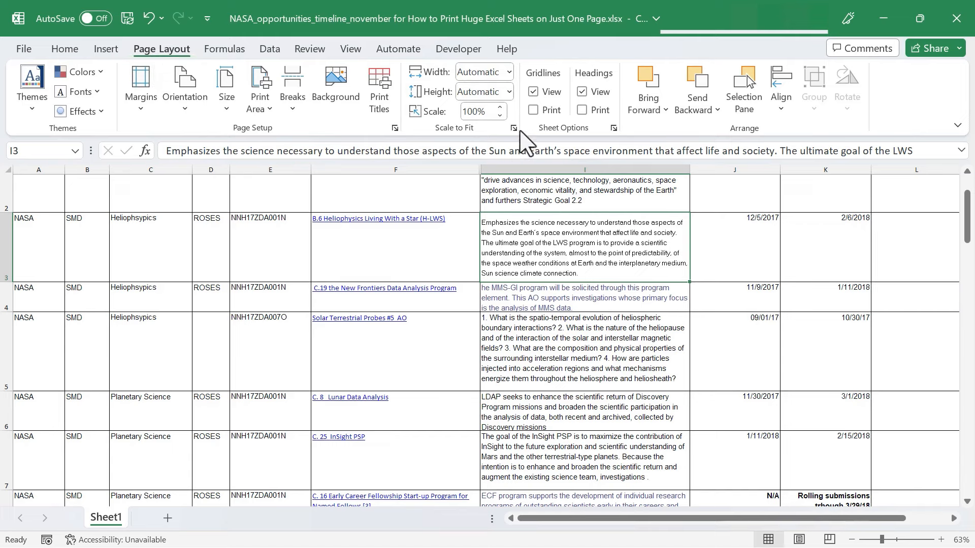
pyautogui.moveTo(494, 143)
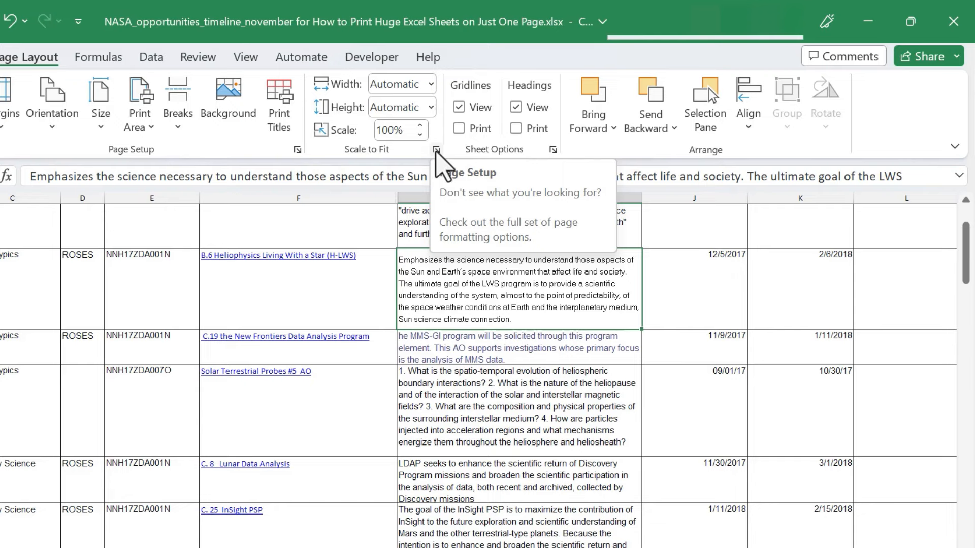
# In Page Setup, set orientation to Landscape and lower the Adjust to scaling to 45%
pyautogui.click(436, 150)
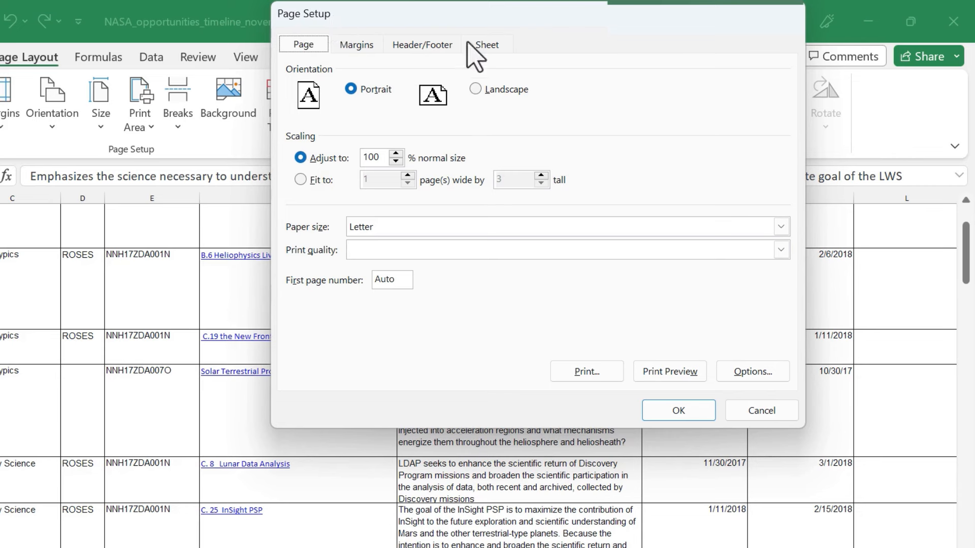
pyautogui.moveTo(459, 132)
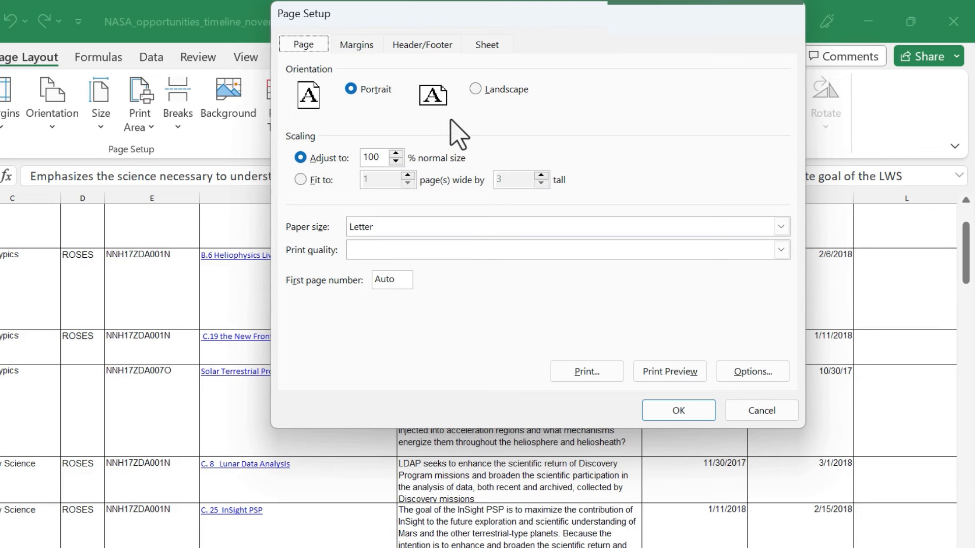
pyautogui.moveTo(348, 105)
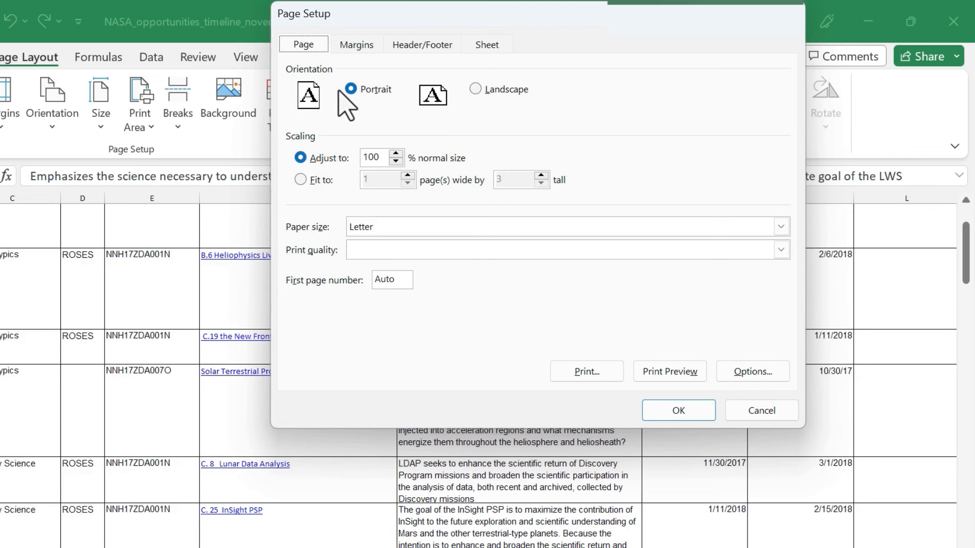
pyautogui.moveTo(309, 97)
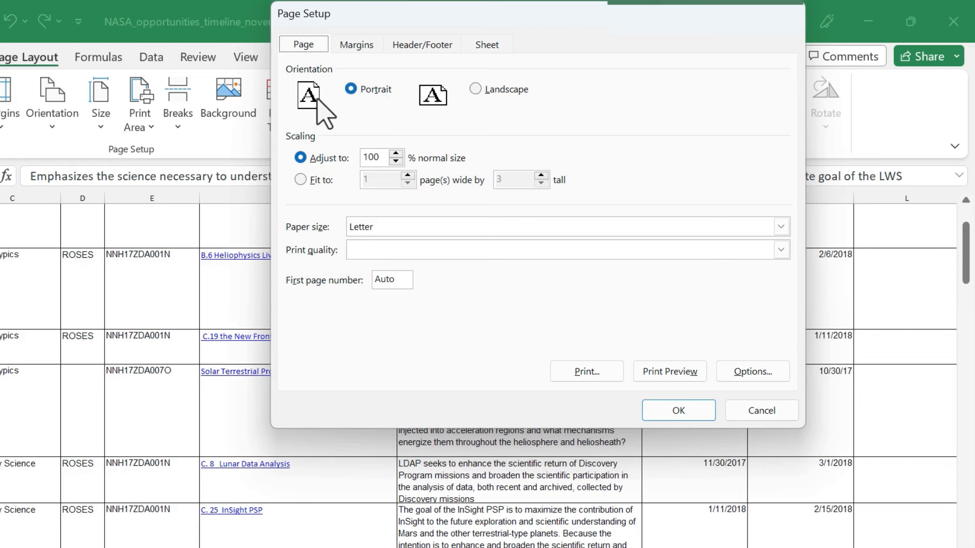
pyautogui.click(475, 89)
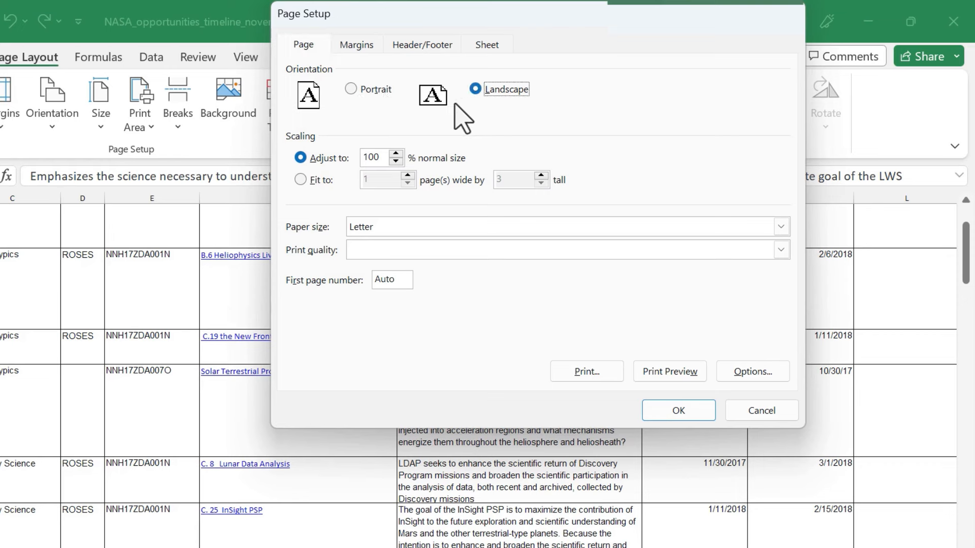
pyautogui.moveTo(365, 147)
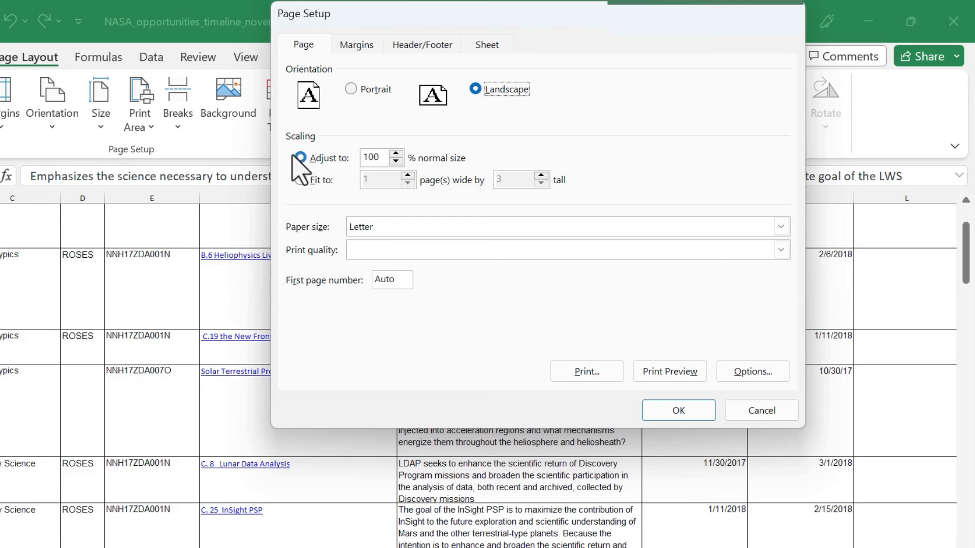
pyautogui.click(300, 158)
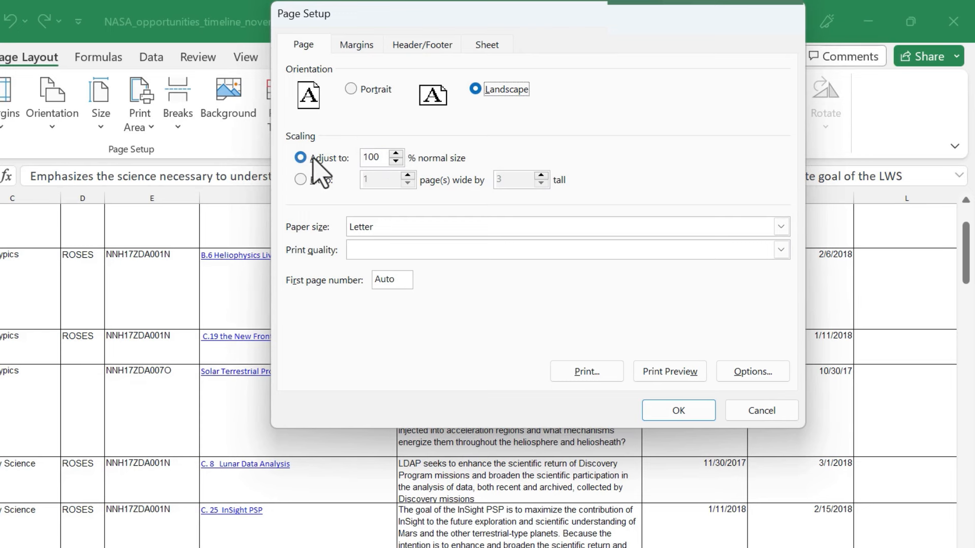
pyautogui.moveTo(403, 174)
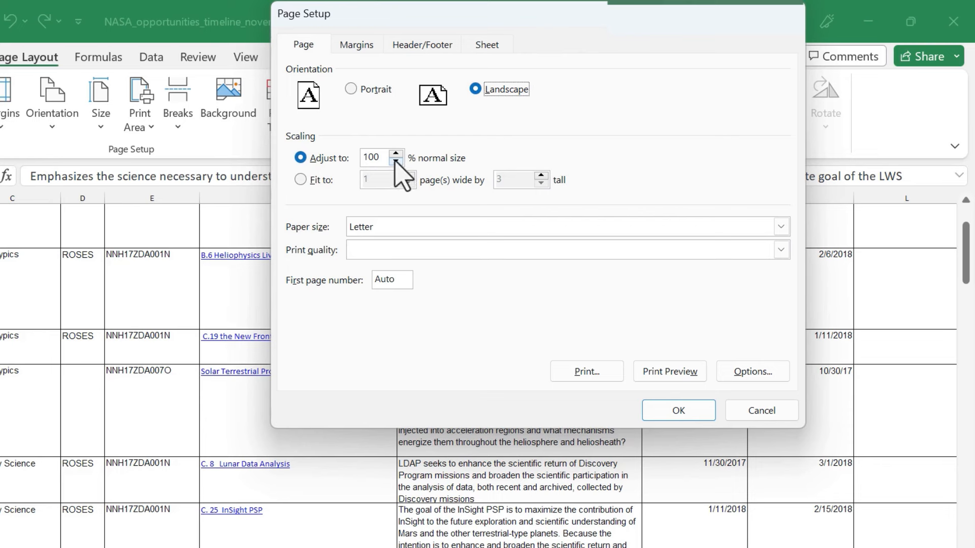
pyautogui.click(395, 163)
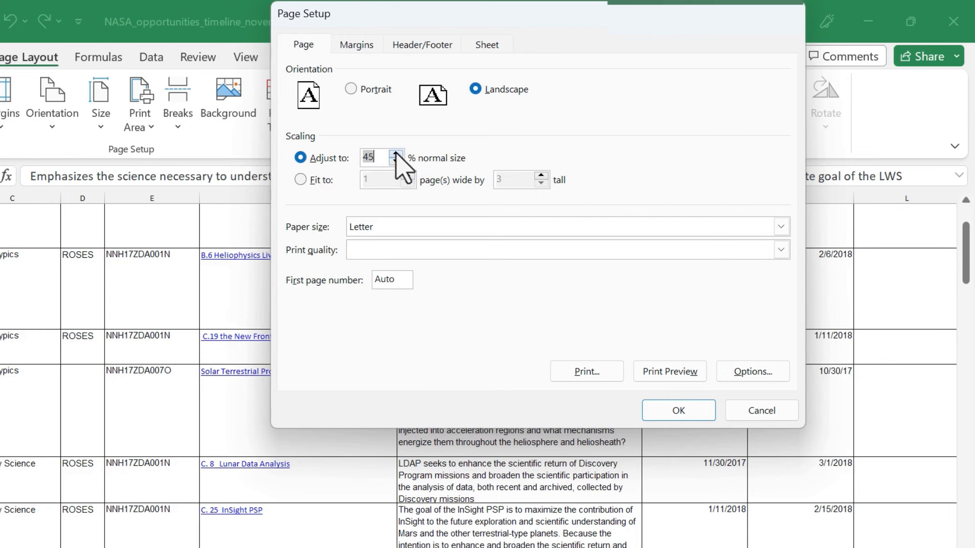
# Switch scaling to Fit to 1 page wide by 1 tall and preview the printout
pyautogui.click(397, 153)
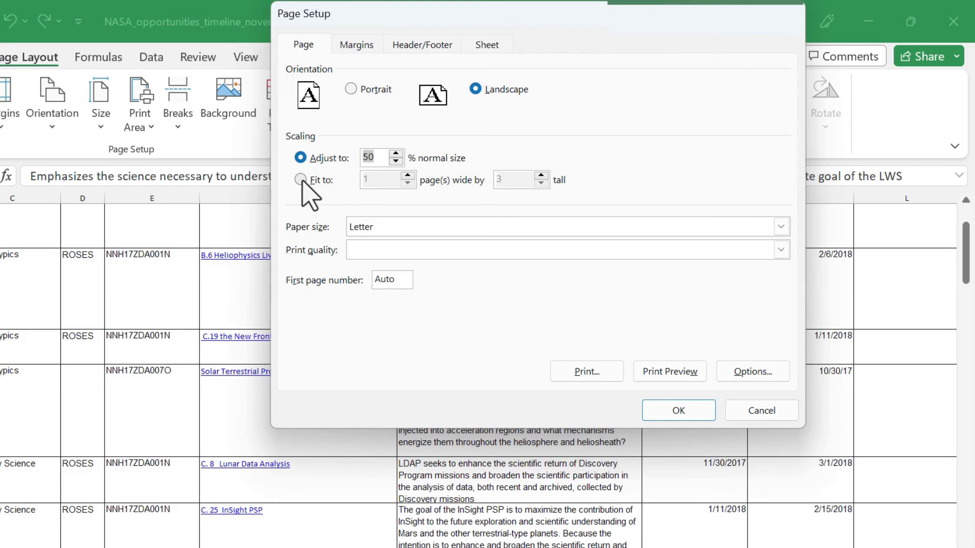
pyautogui.click(301, 179)
pyautogui.write('1')
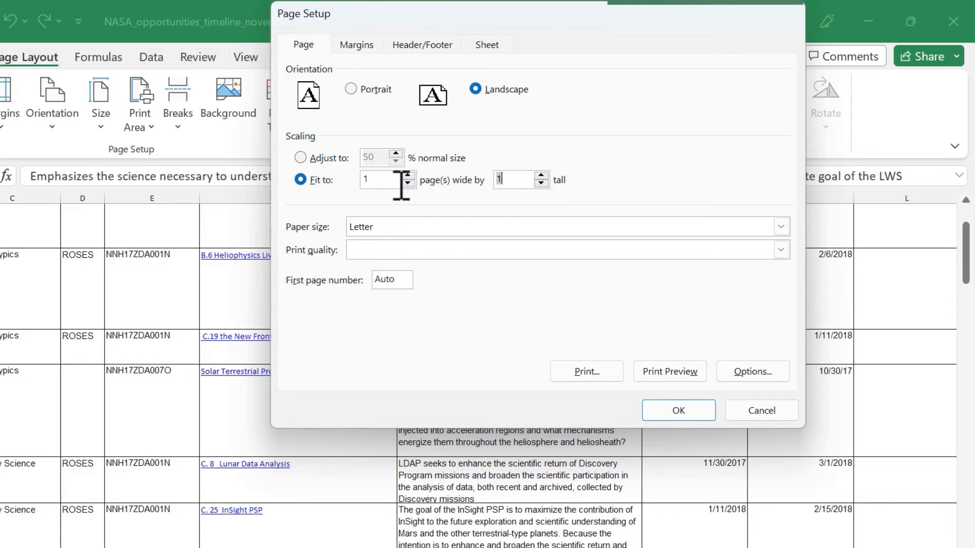
pyautogui.moveTo(669, 378)
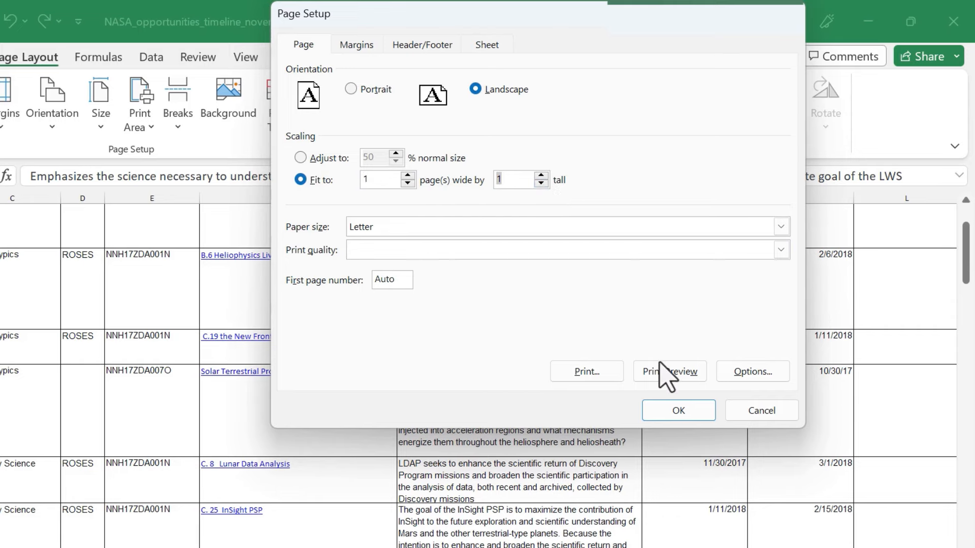
pyautogui.click(677, 410)
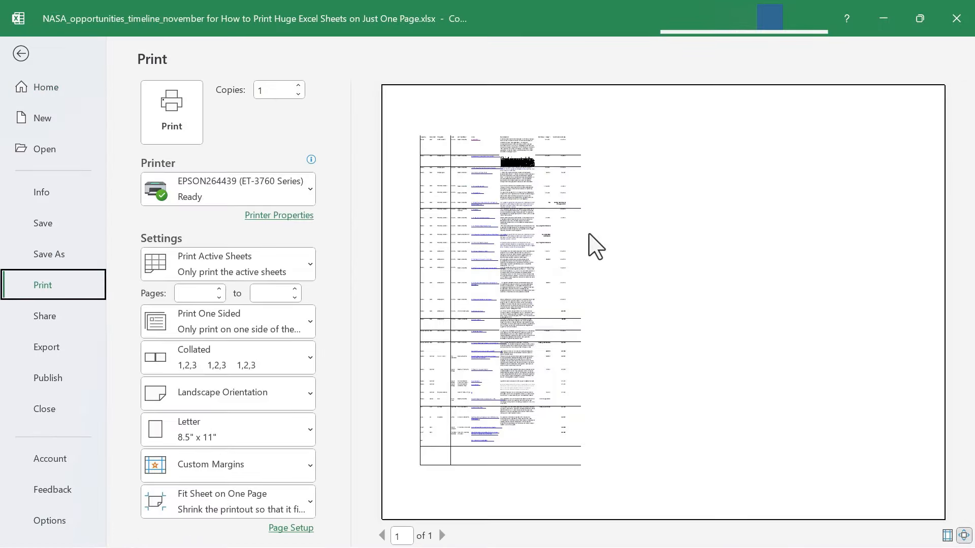
pyautogui.moveTo(589, 359)
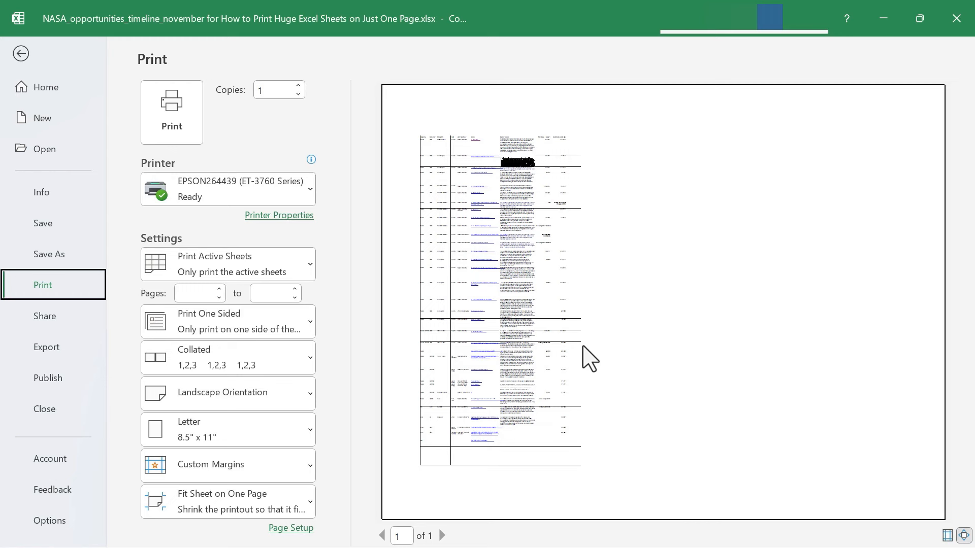
pyautogui.moveTo(292, 394)
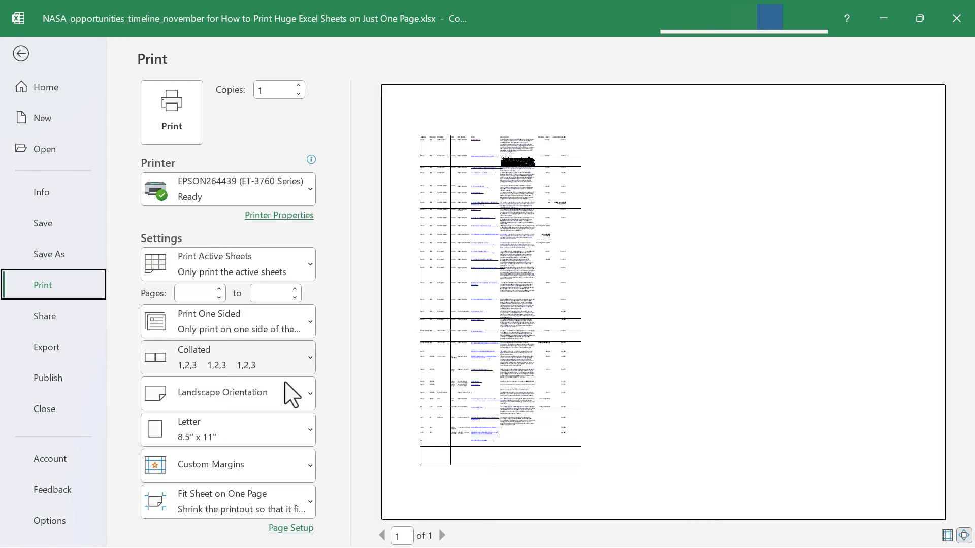
# Inspect the print preview showing the landscape sheet on page 1 of 1
pyautogui.click(227, 393)
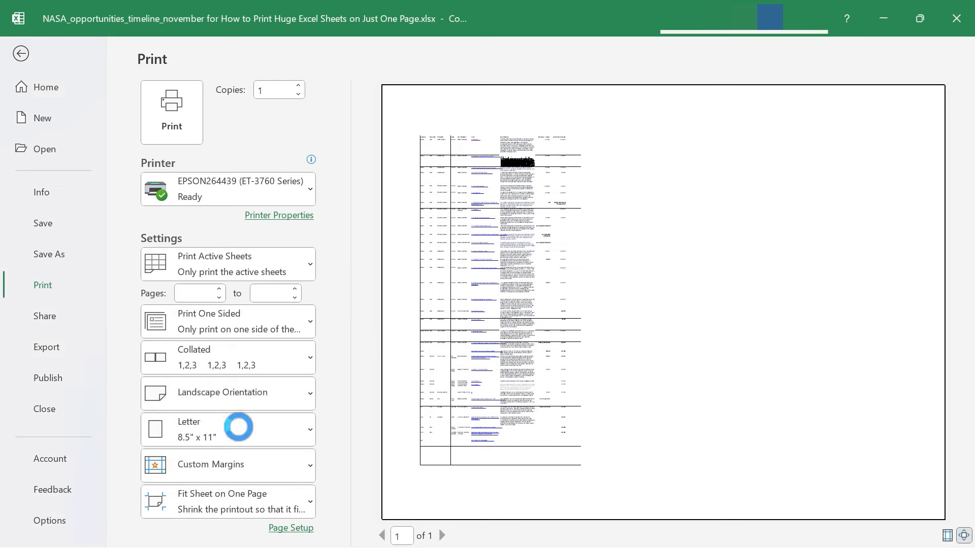
pyautogui.click(227, 393)
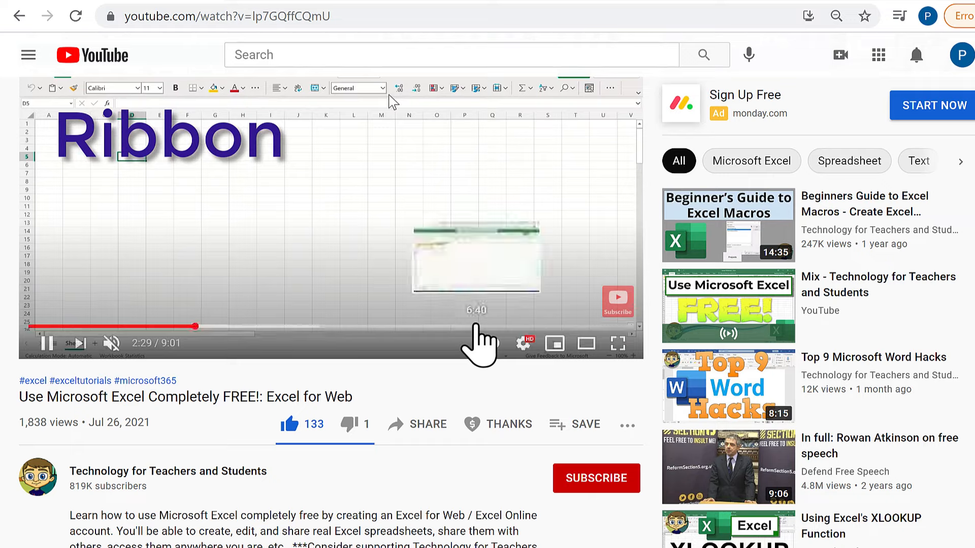
# Bring up the Super Thanks dialog for the channel under the Excel for Web video
pyautogui.click(498, 424)
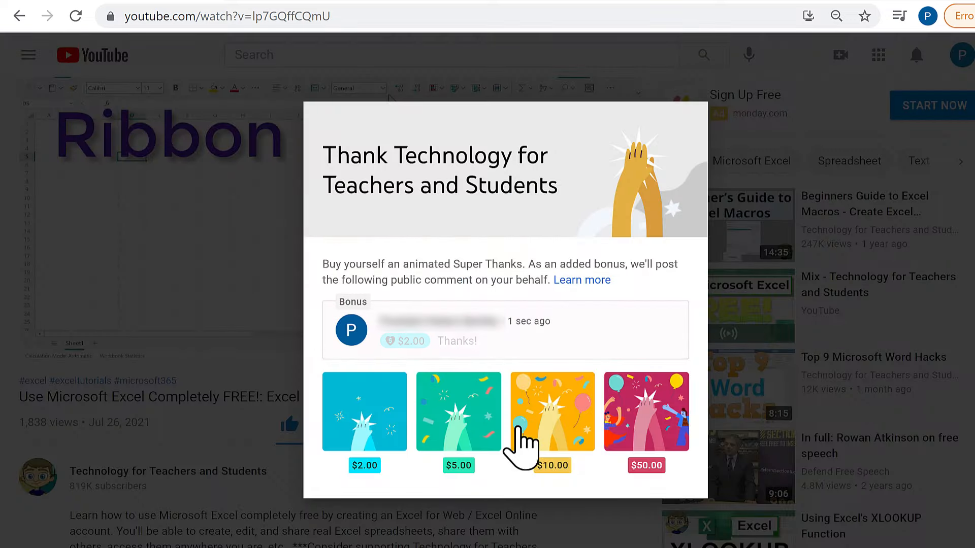